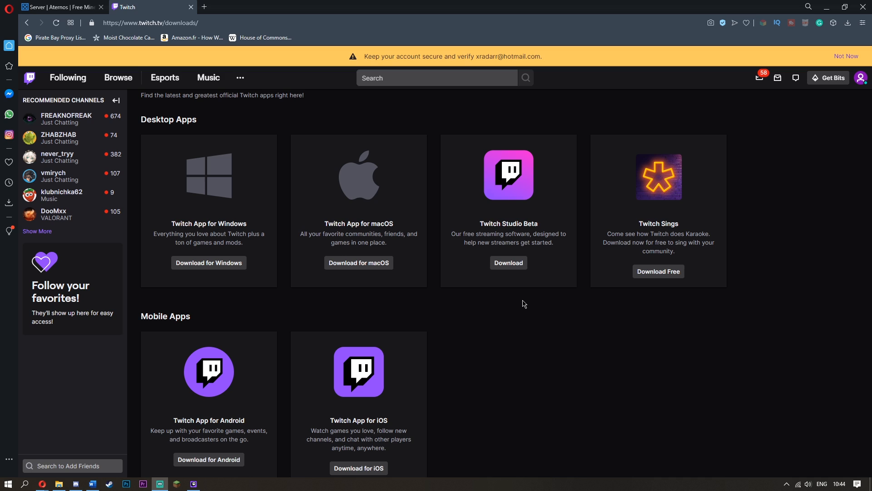
mouse_move(508, 262)
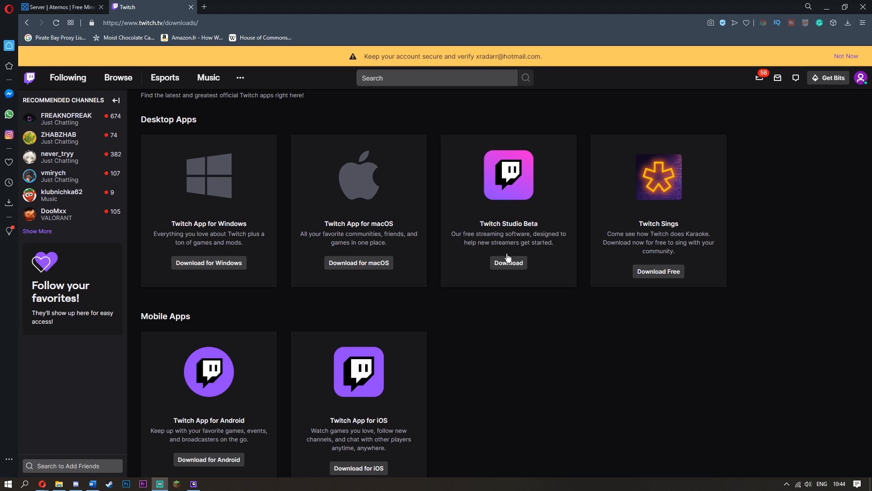
Switch to the Aternos browser tab to view the offline server dashboard.
click(60, 7)
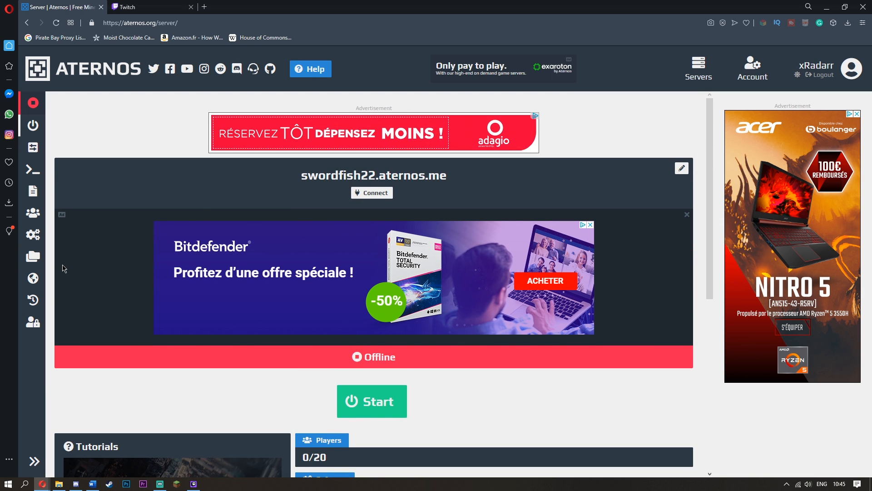
mouse_move(416, 271)
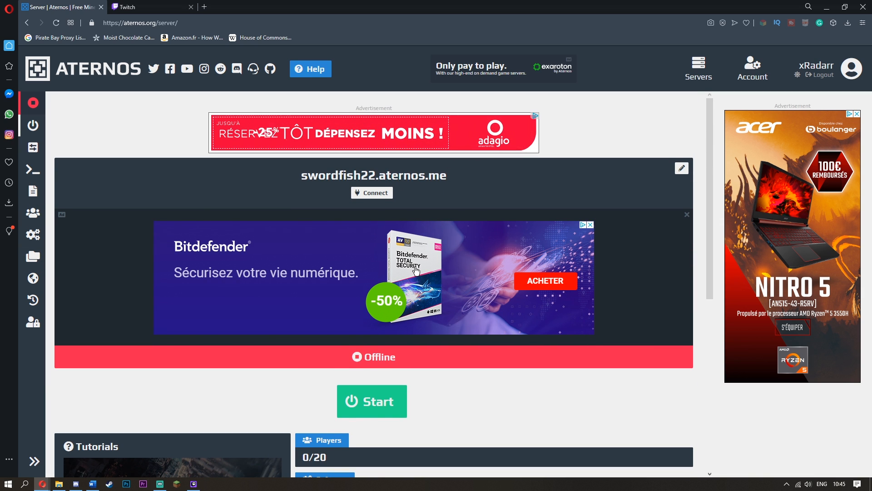
Open the server's software options and browse the Modpacks list (ATL, Curse, FTB, Technic).
scroll(down, 3)
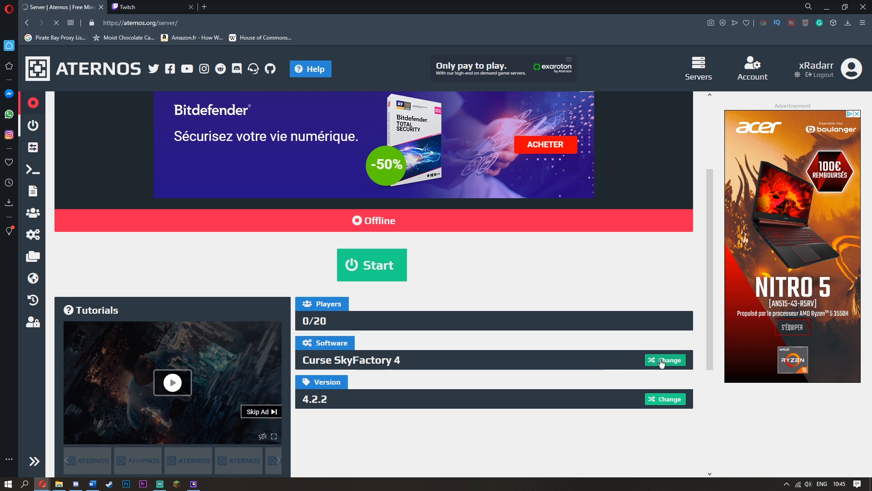
click(665, 360)
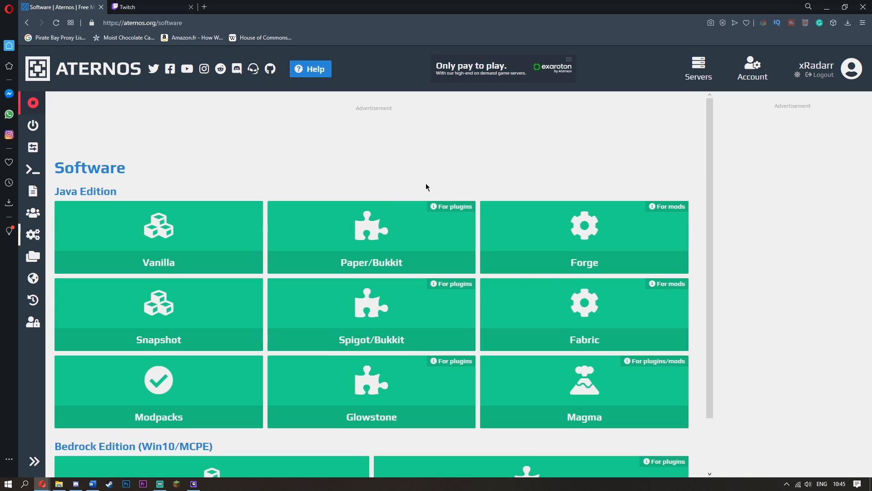
scroll(down, 3)
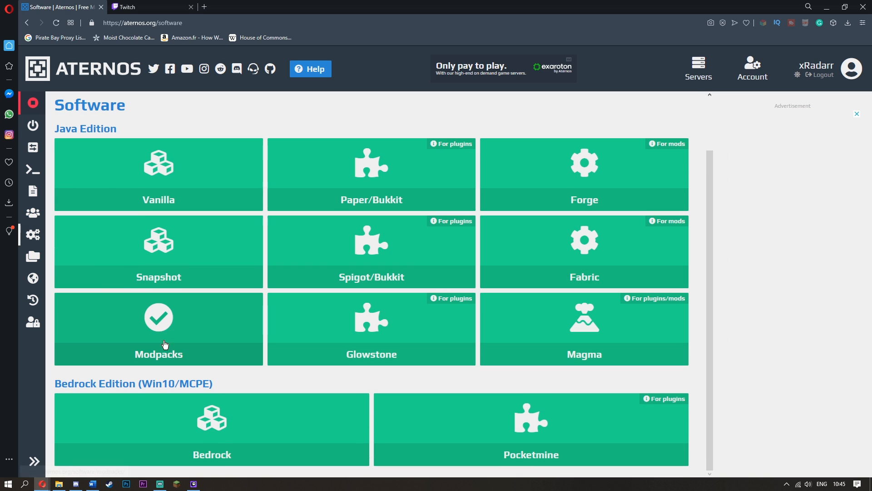
click(158, 328)
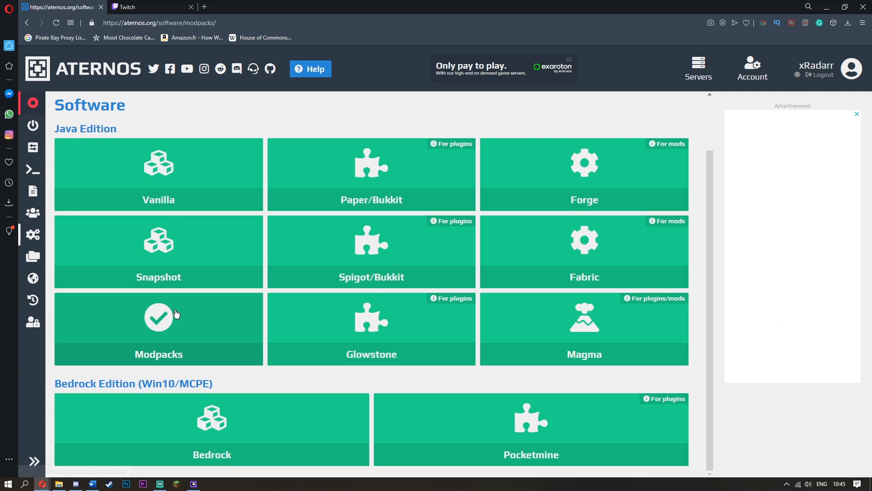
click(159, 328)
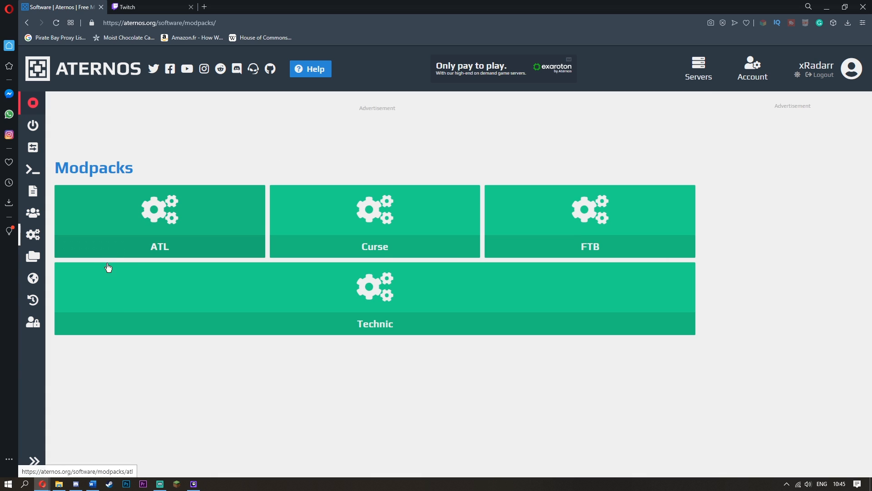
mouse_move(463, 324)
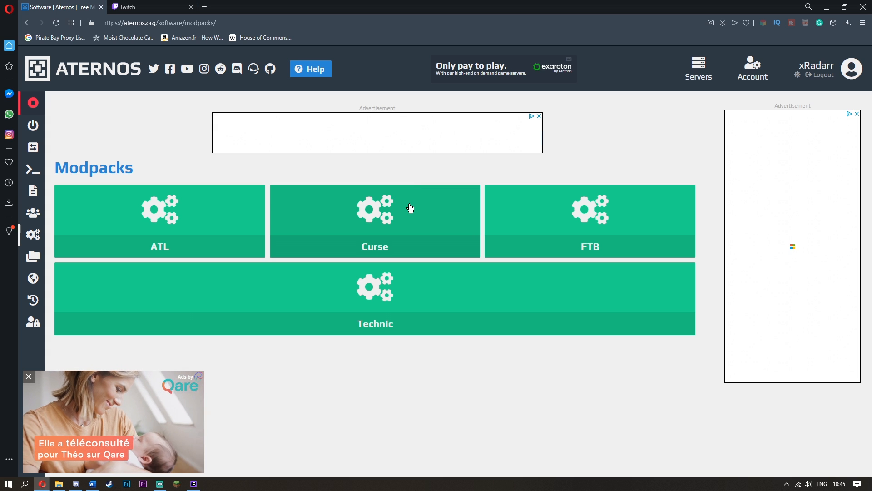
Find SkyFactory 4 in the Curse modpack list and install version 4.2.2.
click(375, 220)
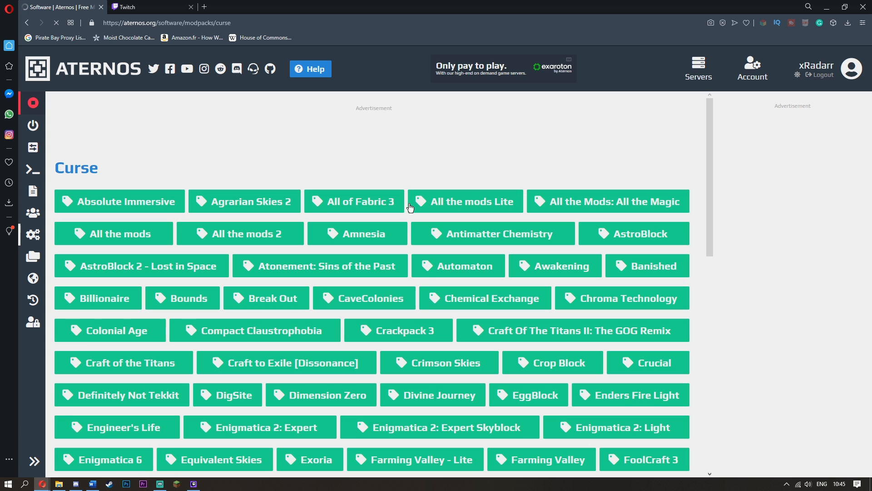
scroll(down, 3)
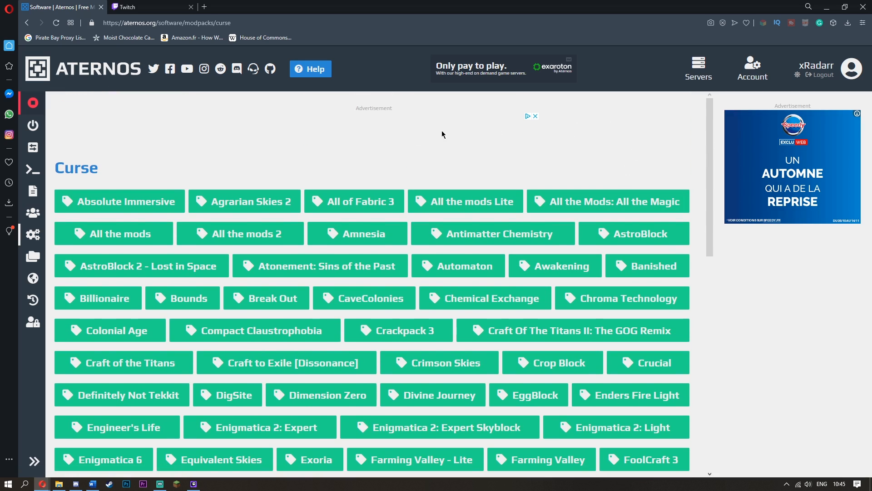
scroll(down, 3)
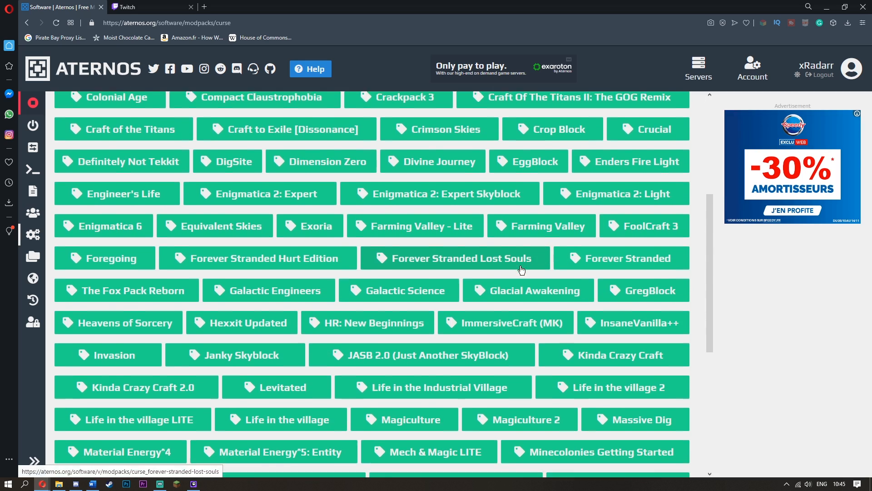
scroll(down, 3)
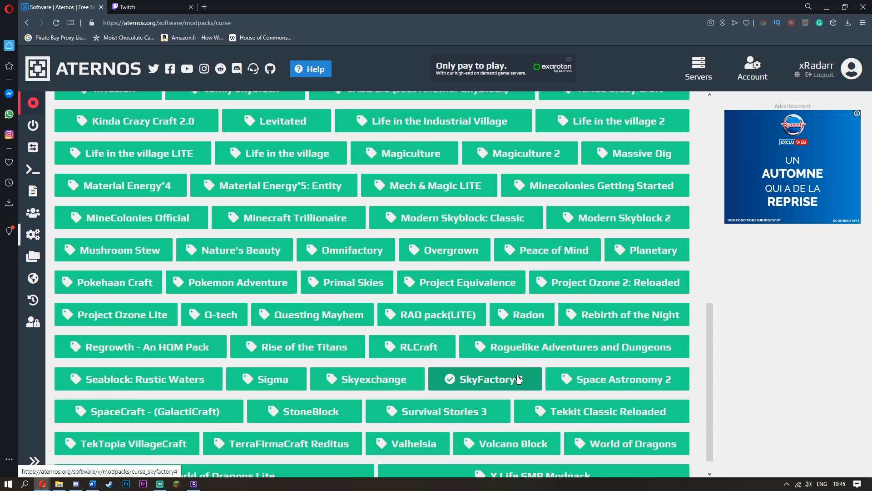
click(485, 379)
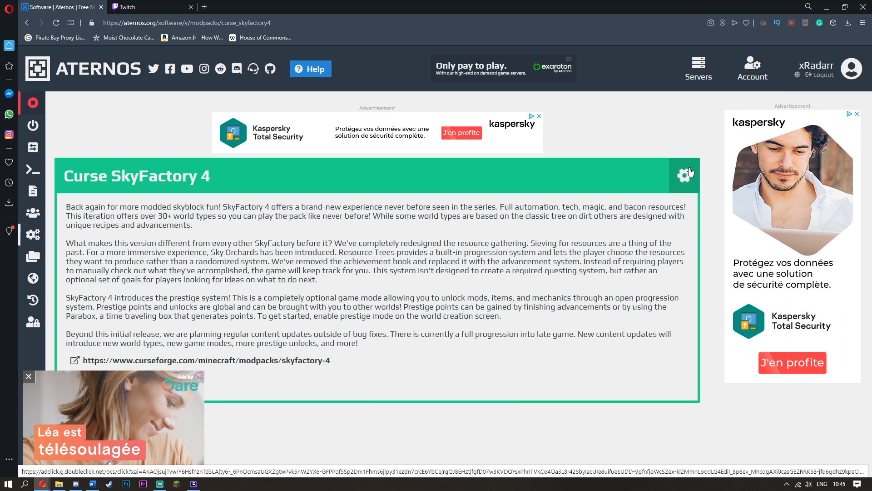
click(688, 176)
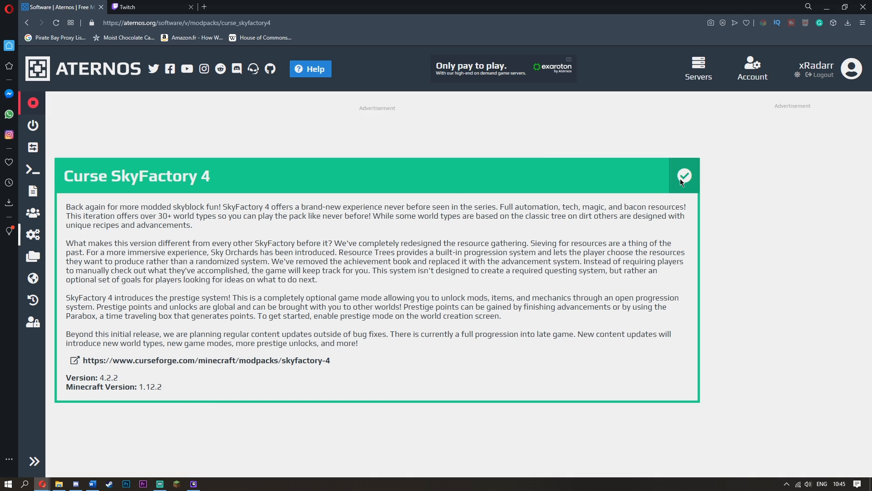
click(684, 176)
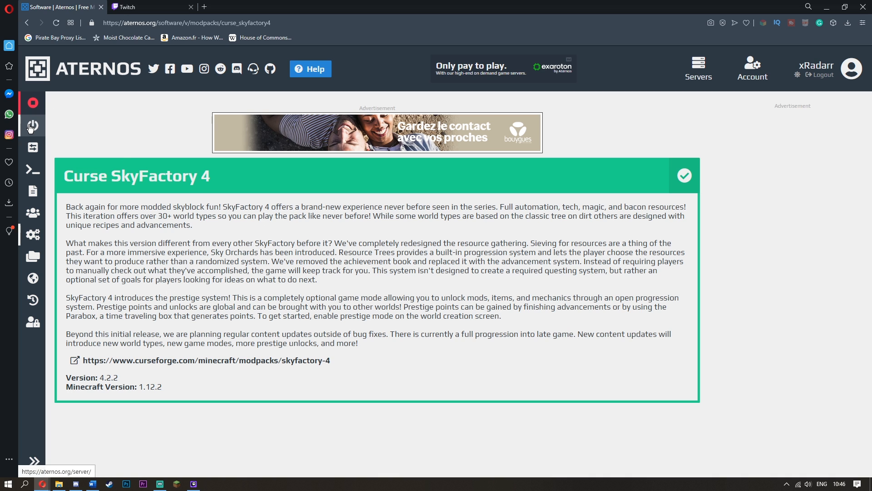
Confirm the overview lists Curse SkyFactory 4 4.2.2, then switch to Twitch downloads.
click(33, 126)
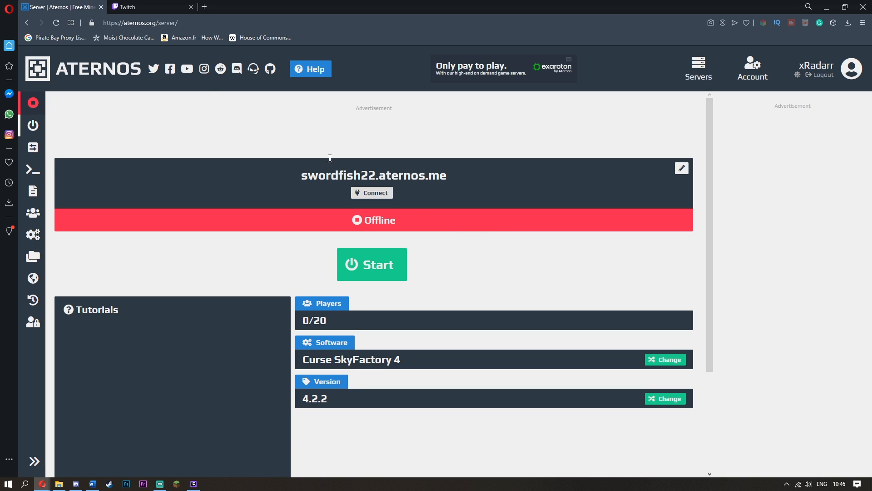
mouse_move(381, 278)
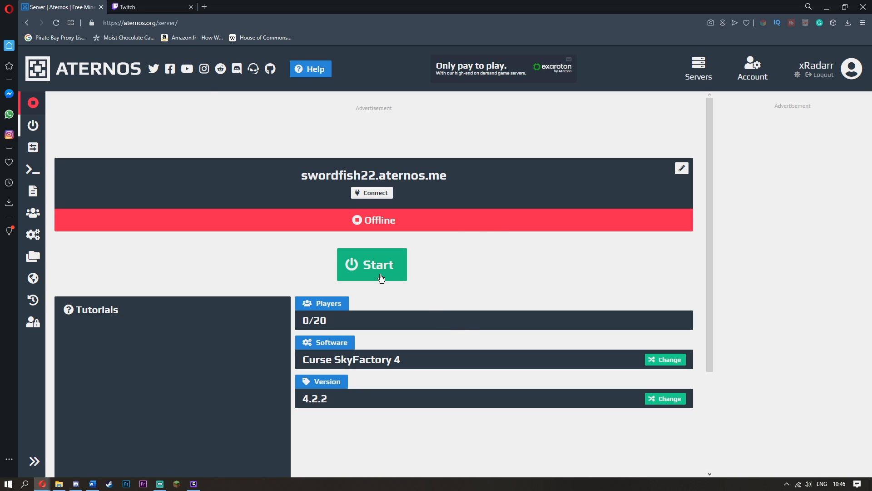
mouse_move(350, 222)
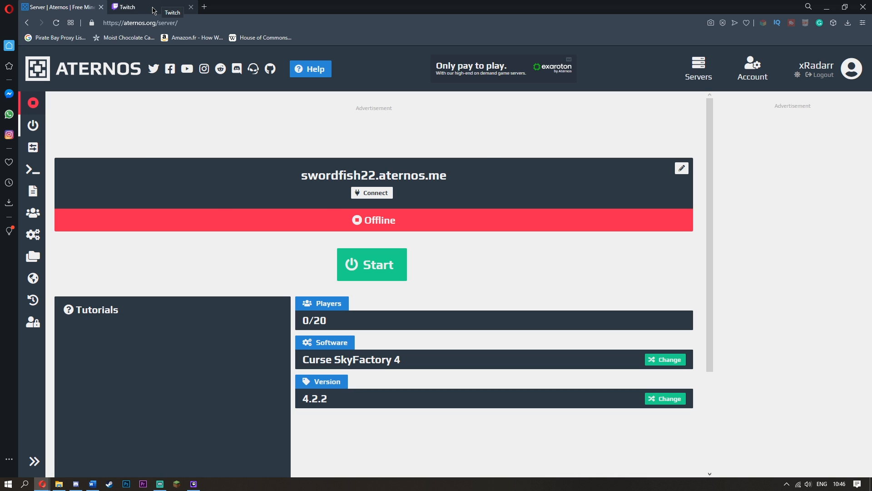
click(128, 7)
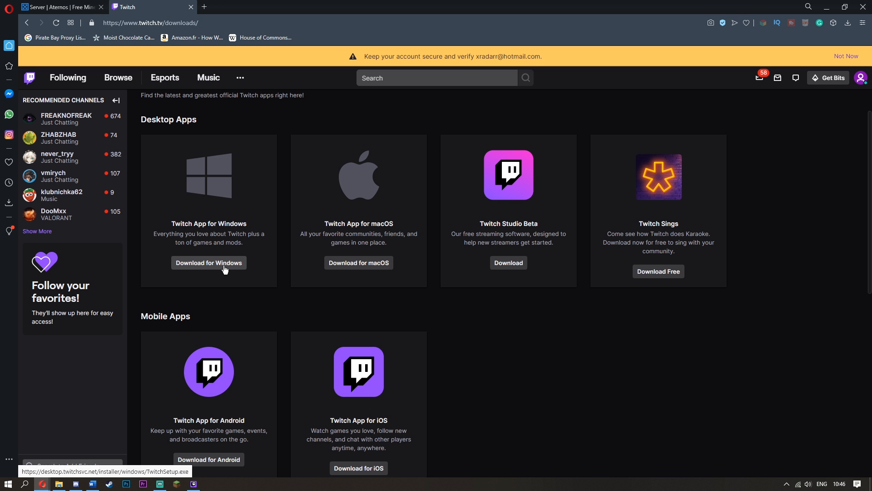
Start downloading the Twitch App for Windows installer from the downloads page.
click(209, 262)
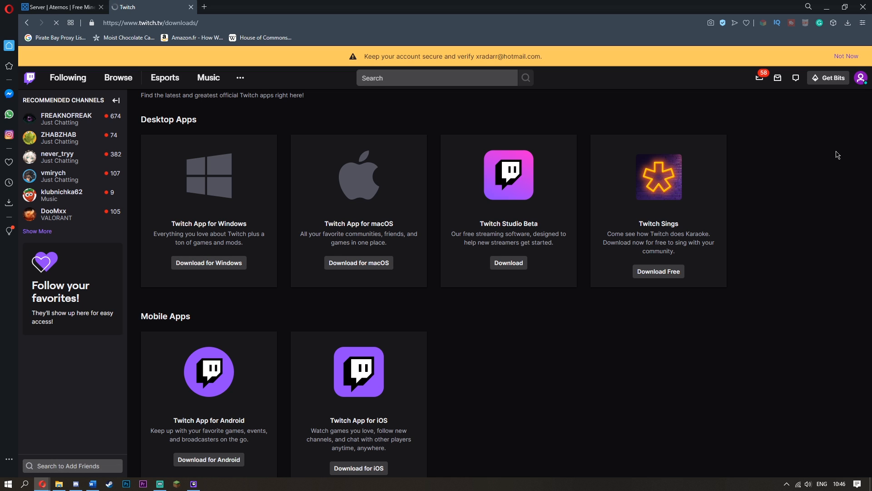
mouse_move(395, 267)
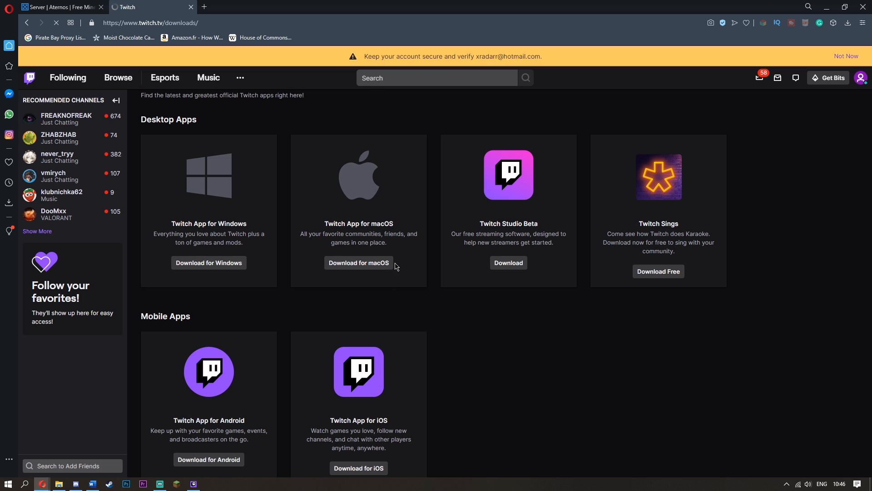
mouse_move(754, 243)
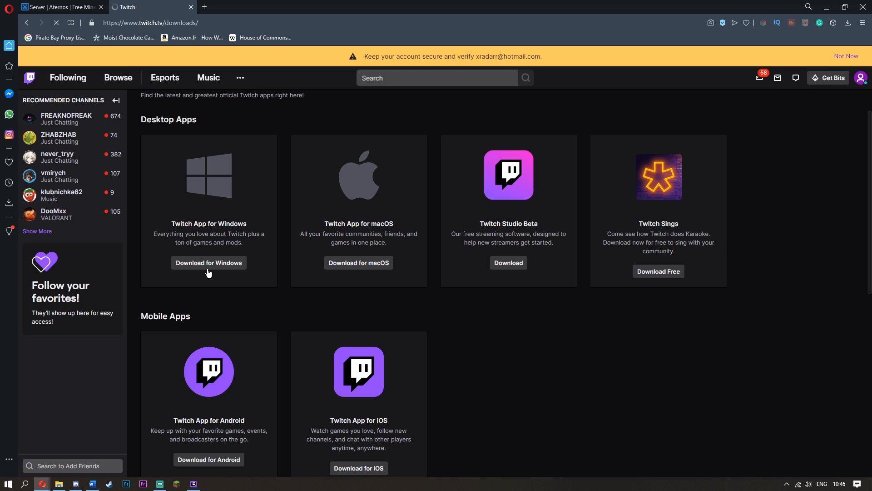
mouse_move(841, 229)
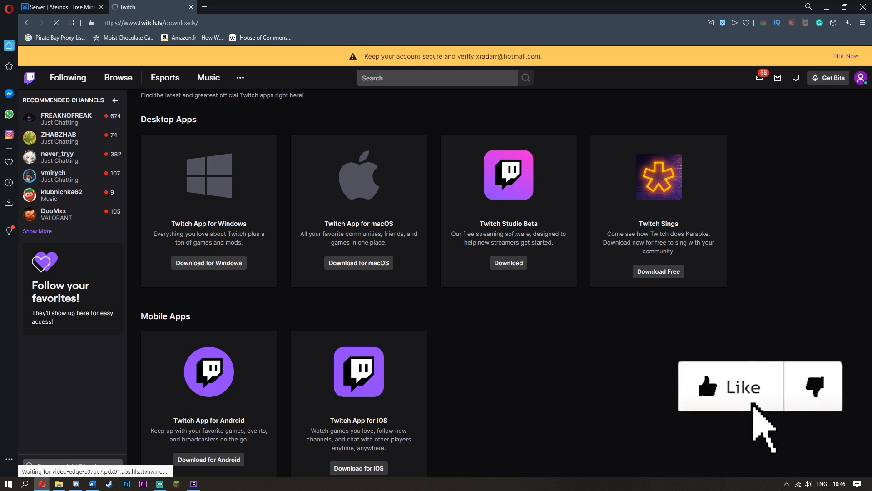
click(734, 386)
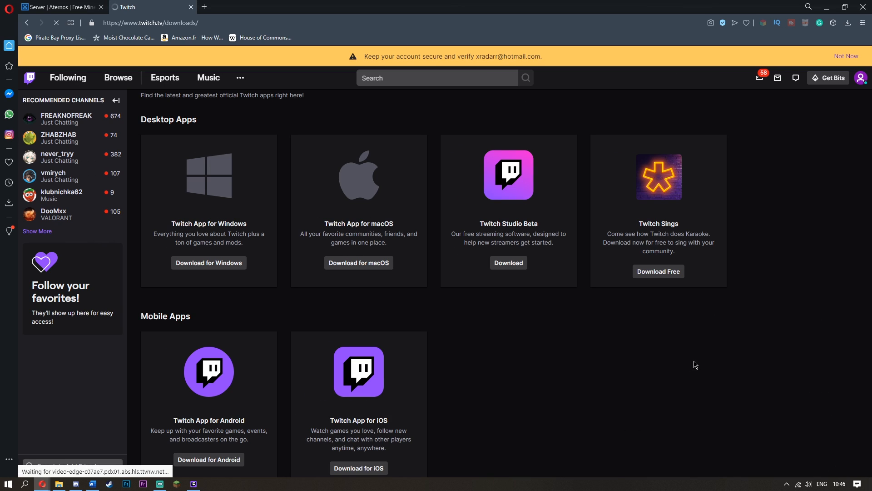
click(208, 262)
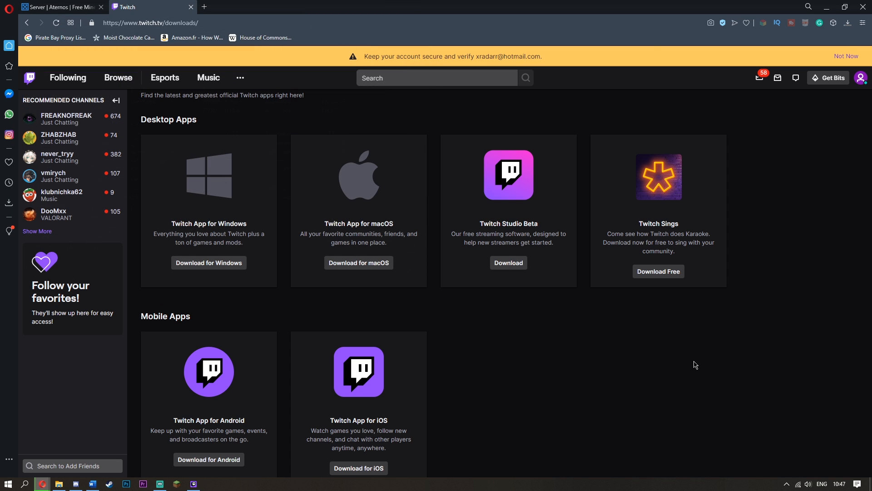
click(208, 263)
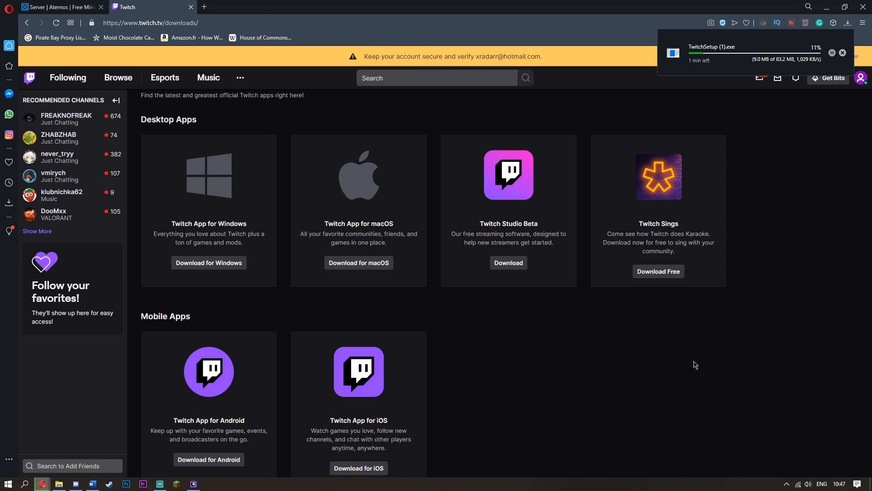
mouse_move(741, 72)
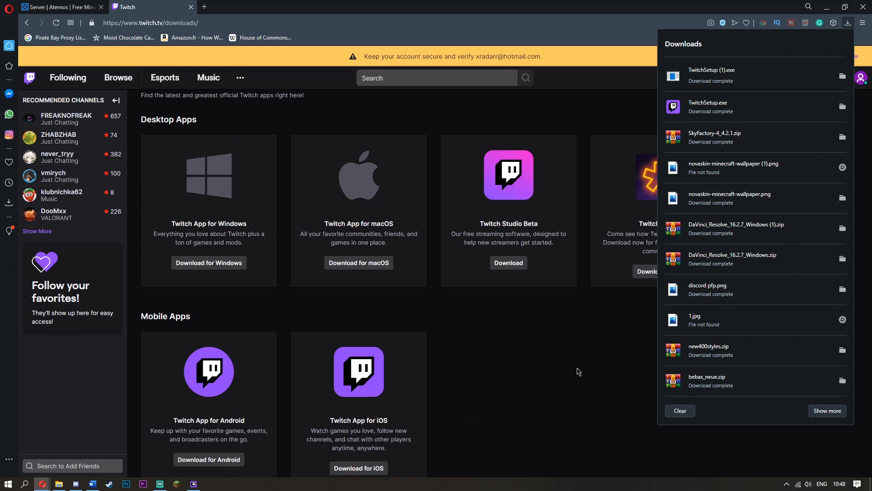
mouse_move(715, 81)
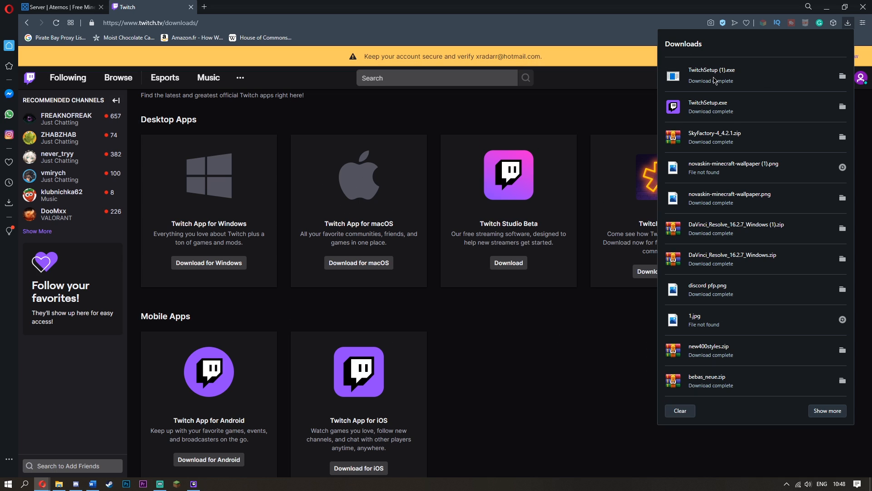
mouse_move(719, 81)
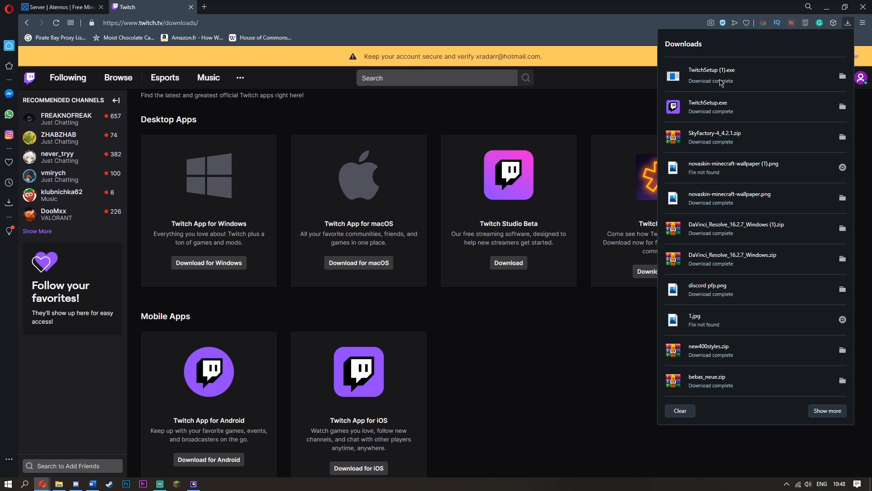
Run TwitchSetup (1).exe from Opera's downloads panel.
click(852, 23)
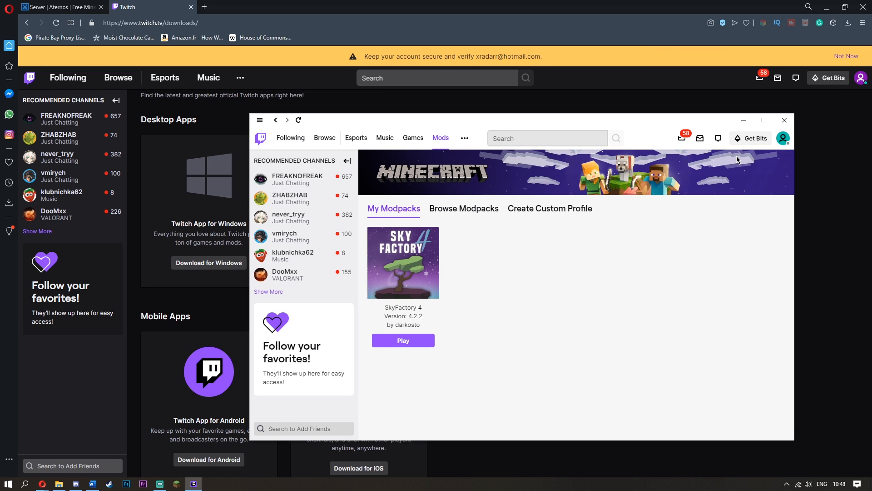
mouse_move(640, 189)
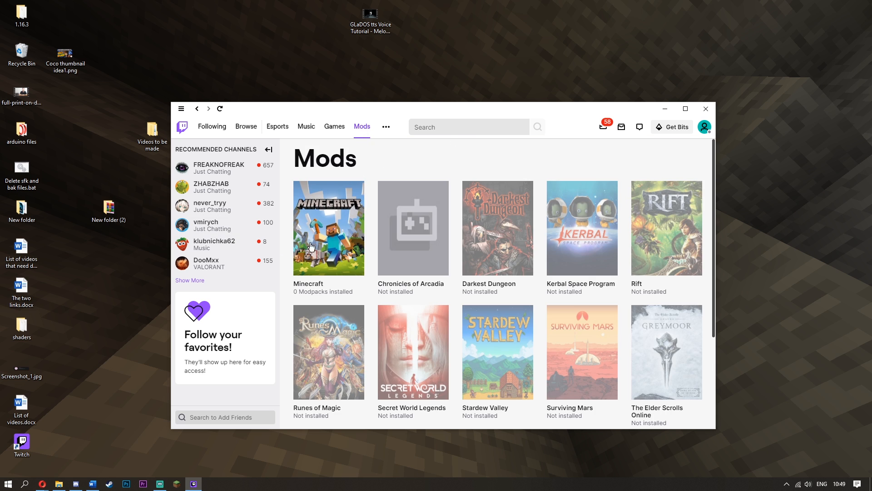
mouse_move(341, 260)
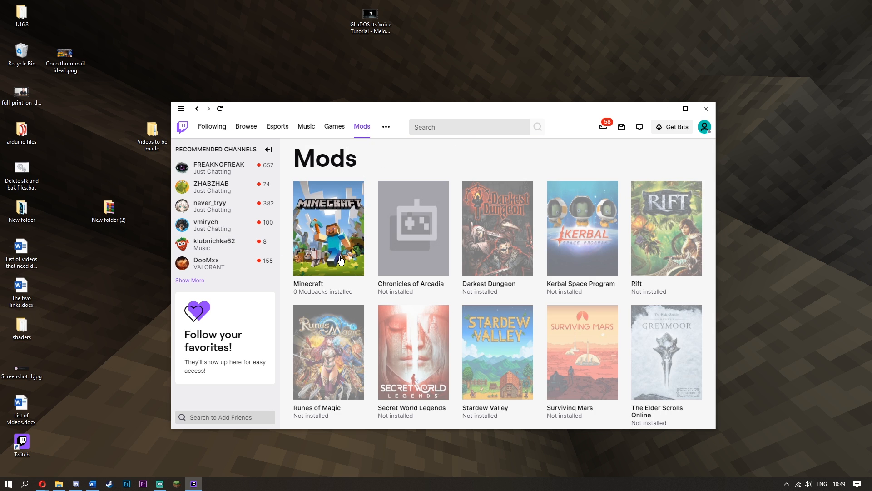
Search Minecraft modpacks for 'sky' and open the SkyFactory 4 page.
click(328, 228)
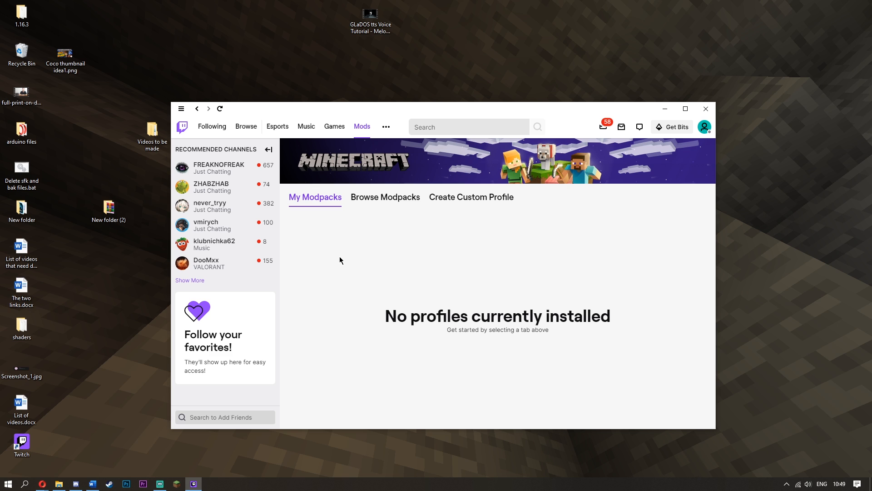
click(385, 197)
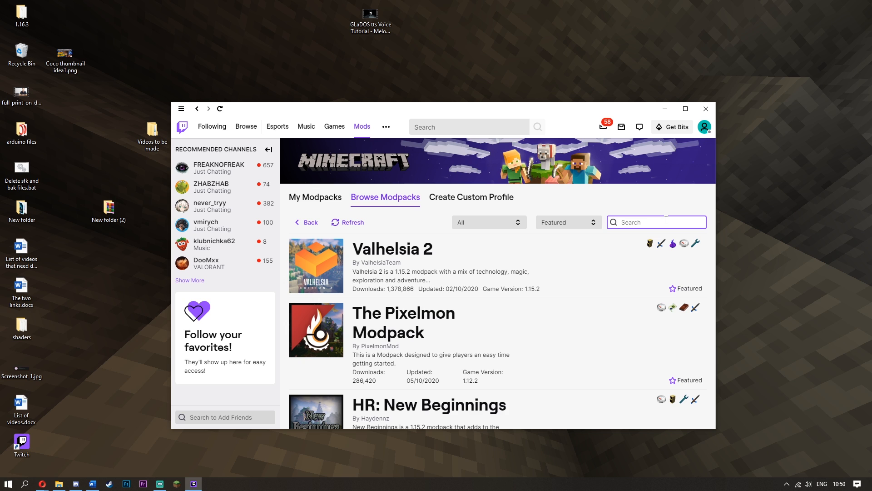
text(sky)
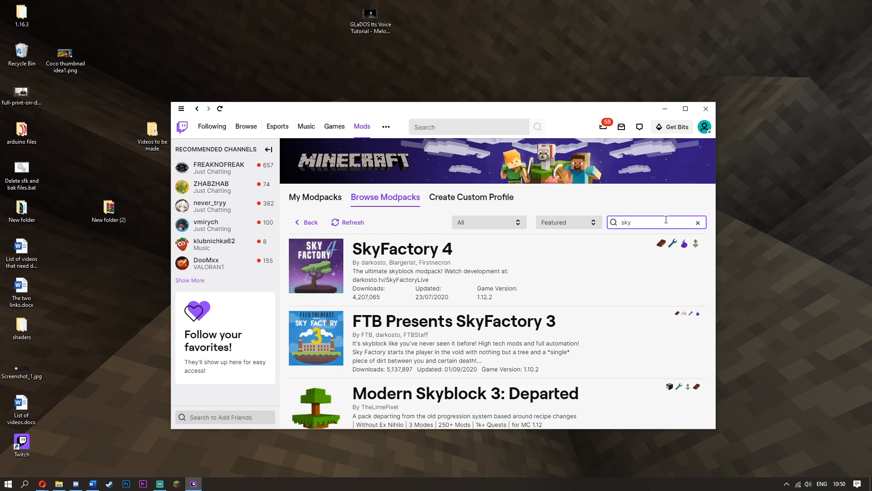
click(314, 197)
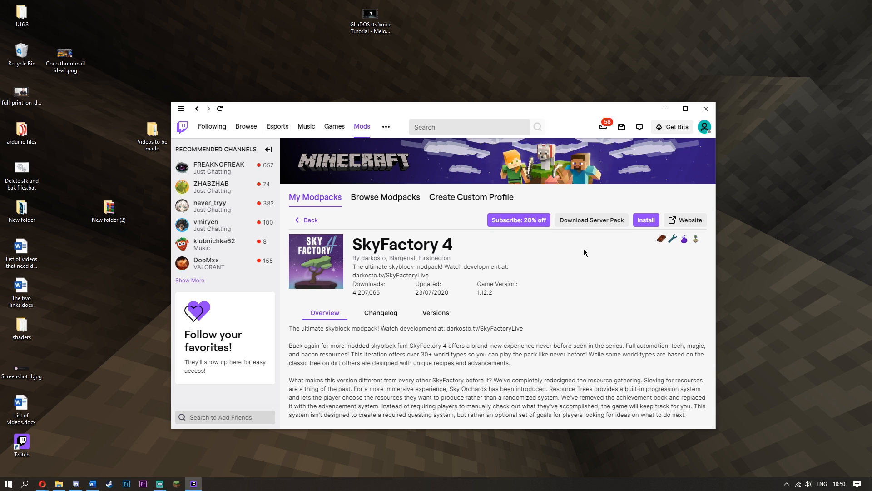
Begin installing SkyFactory 4 in Twitch, then return to the Aternos page in Opera.
click(646, 220)
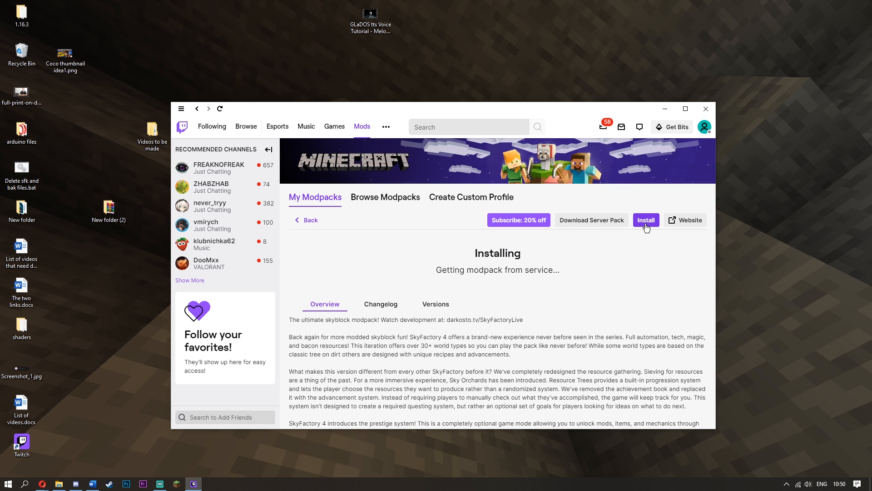
click(646, 220)
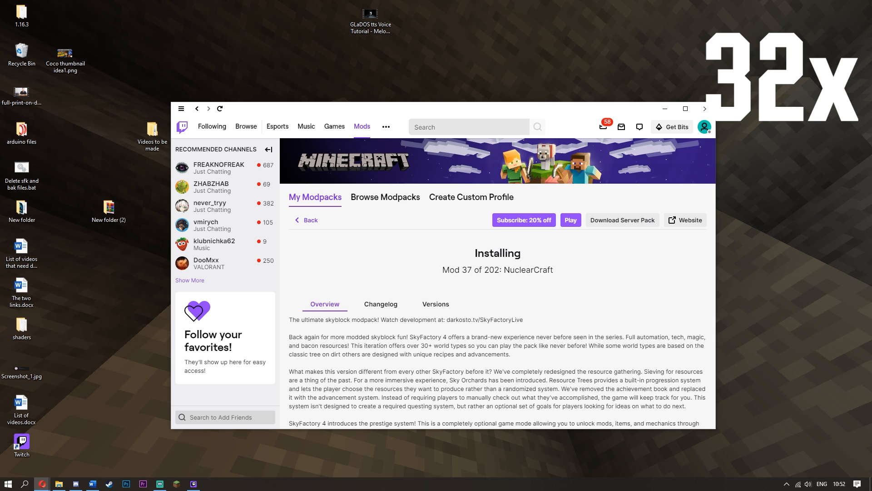
click(686, 108)
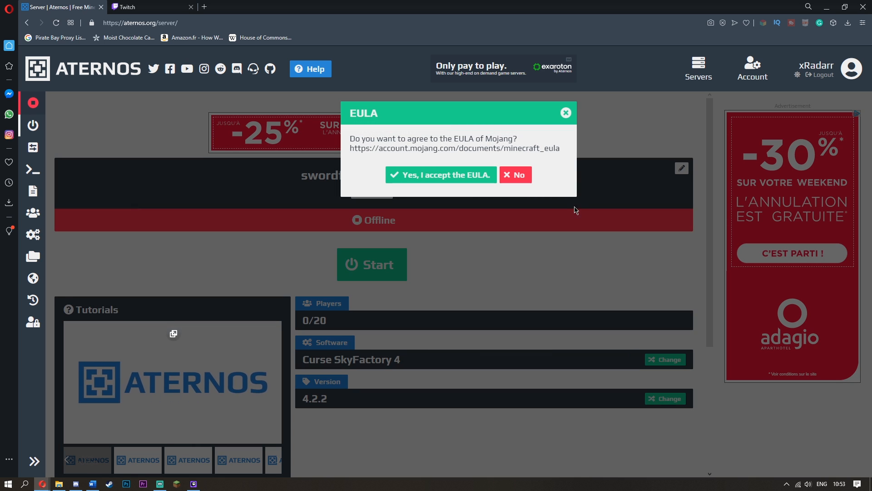
Accept the Mojang EULA so the server starts, then return to the Twitch app.
click(441, 175)
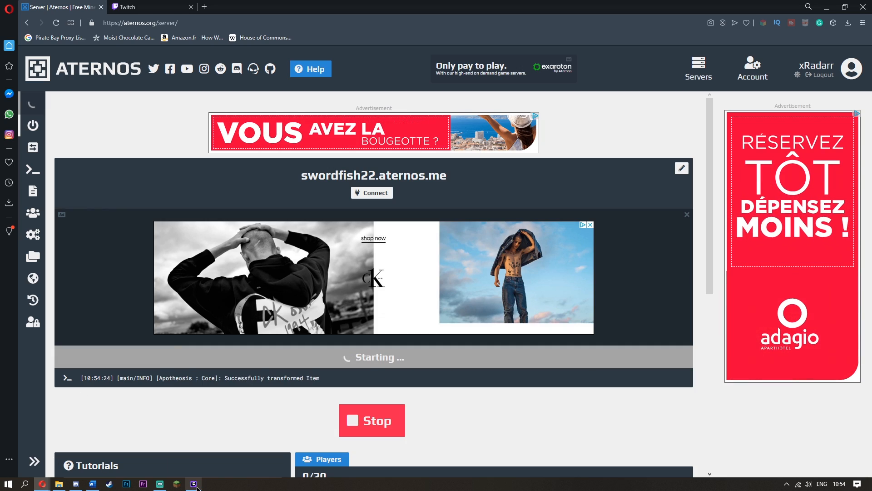
click(195, 484)
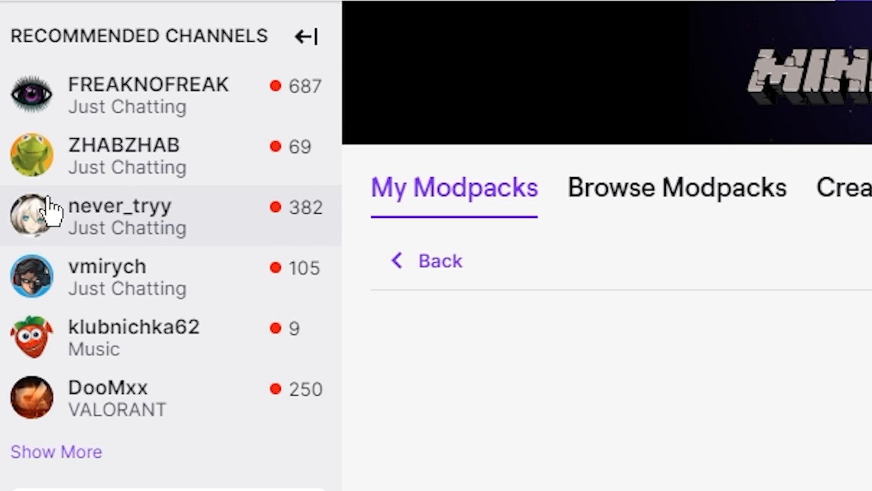
mouse_move(106, 407)
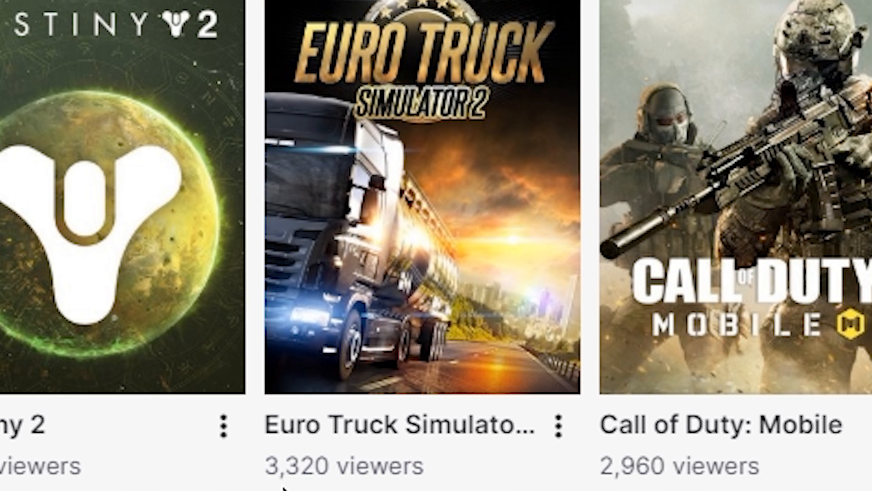
mouse_move(401, 256)
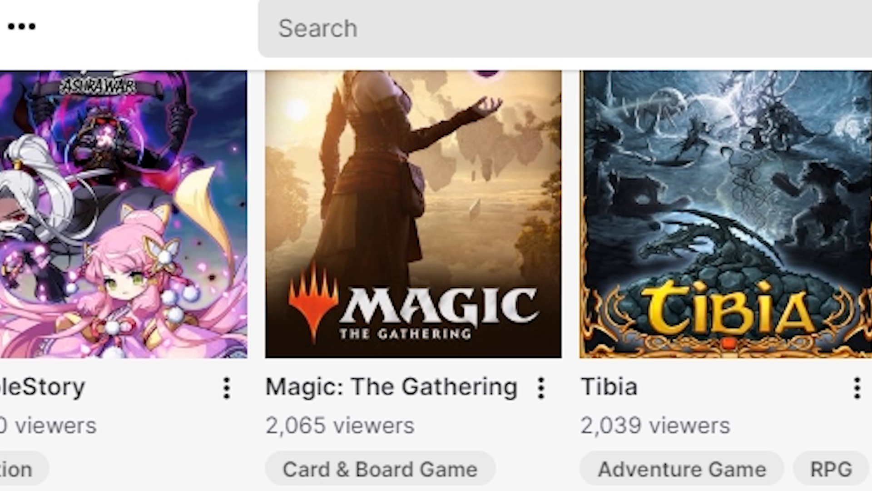
mouse_move(342, 454)
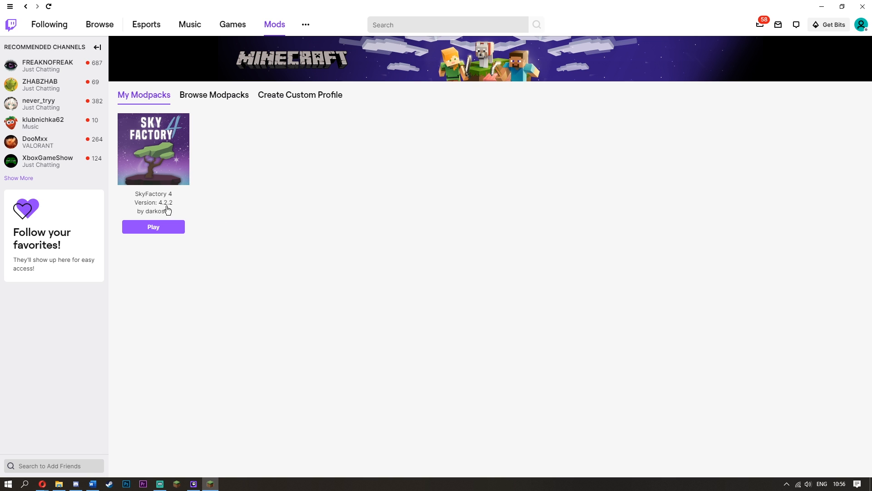
Launch SkyFactory 4 and save its installation with -Xmx set to 5000 MB.
click(153, 226)
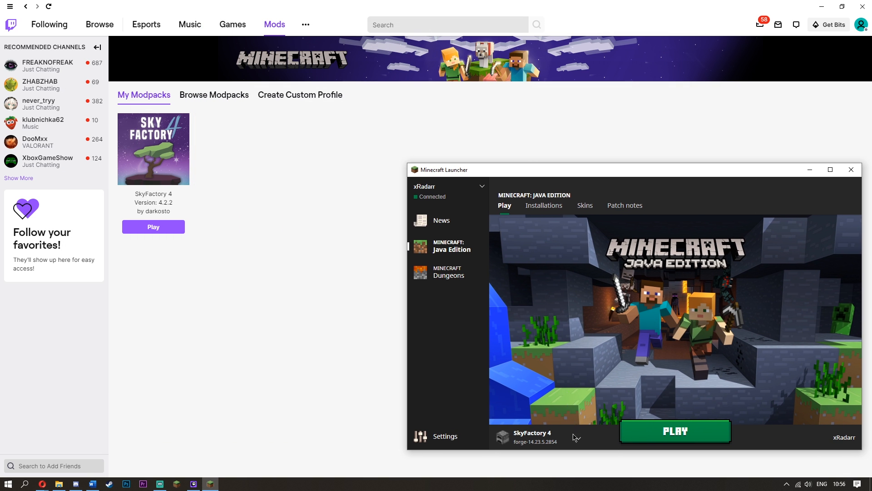
click(534, 437)
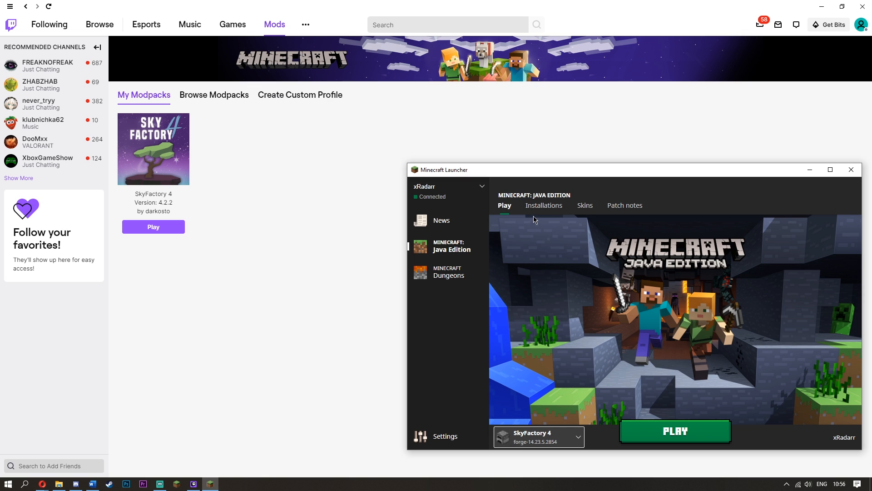
click(545, 206)
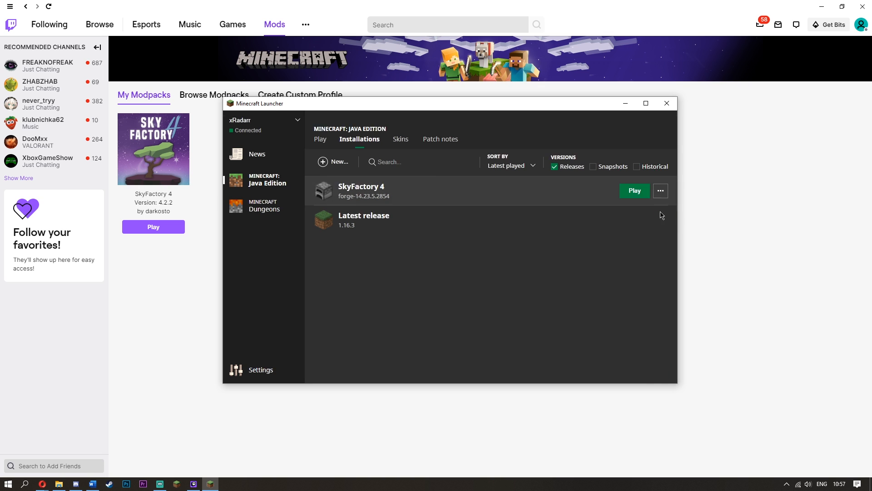
click(660, 191)
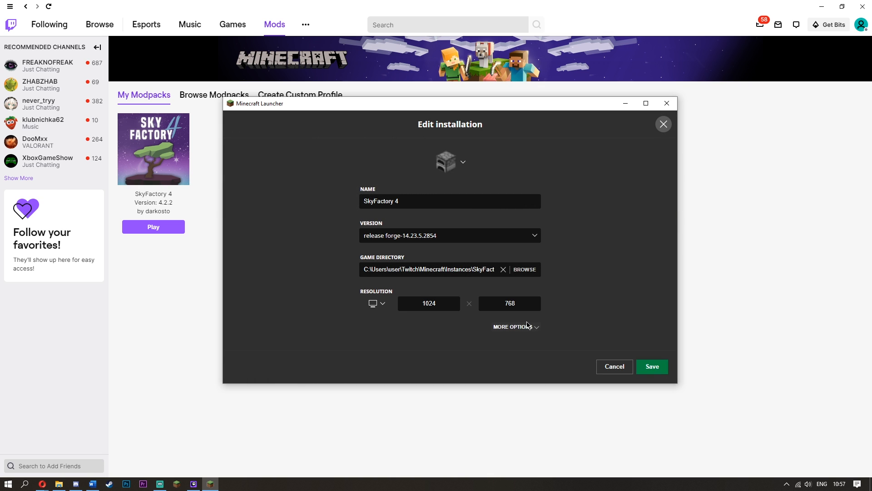
click(512, 326)
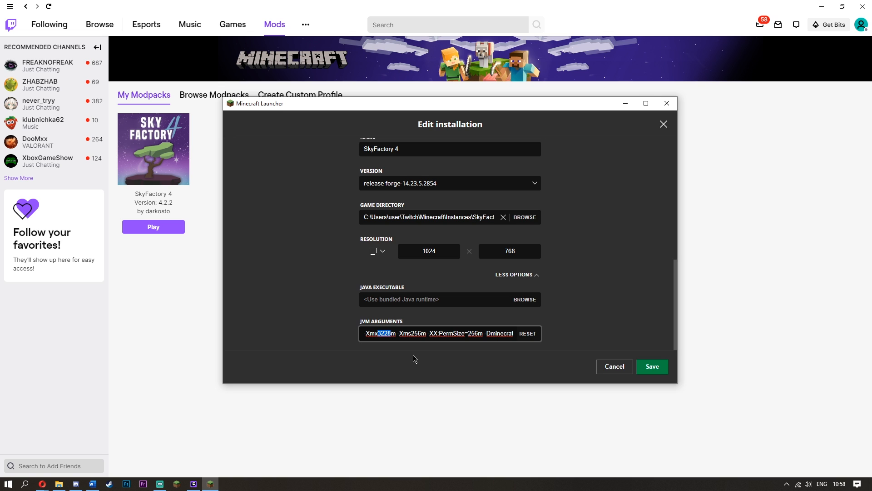
text(5000)
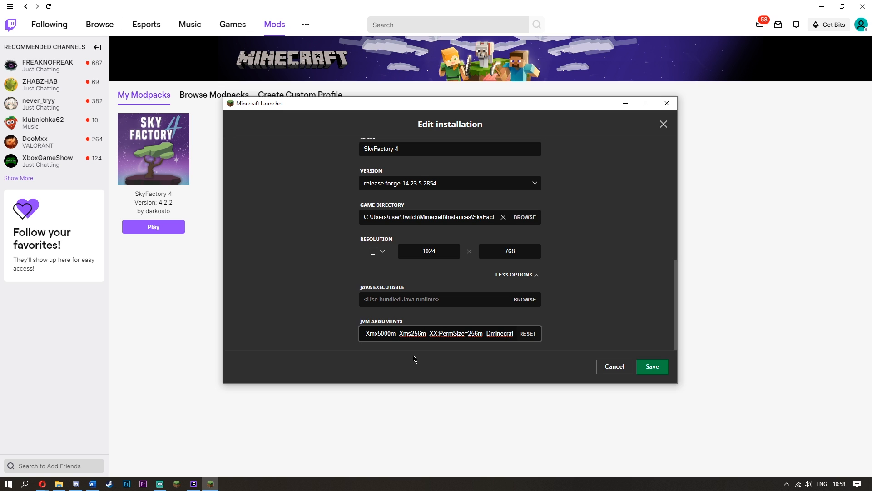
click(652, 366)
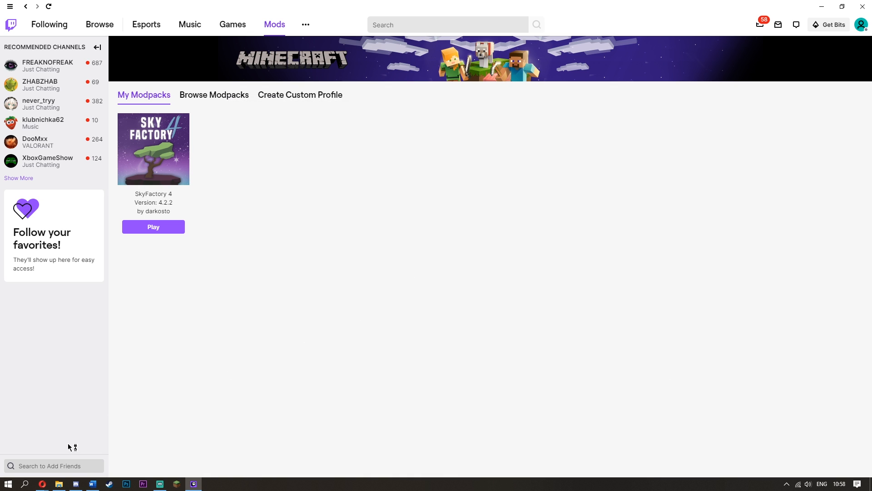
mouse_move(45, 448)
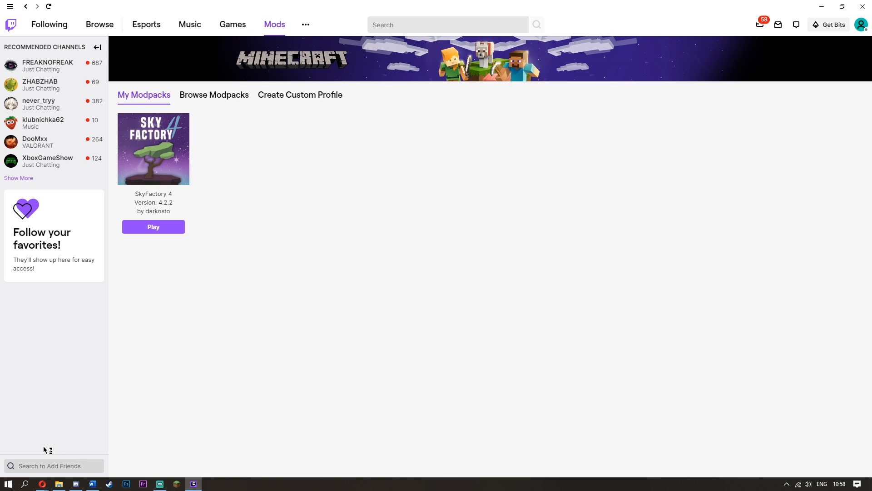
mouse_move(193, 192)
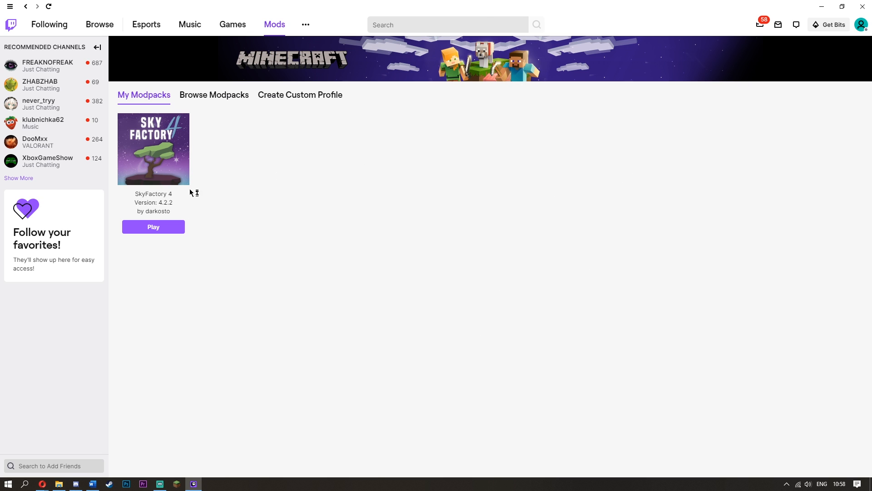
mouse_move(293, 255)
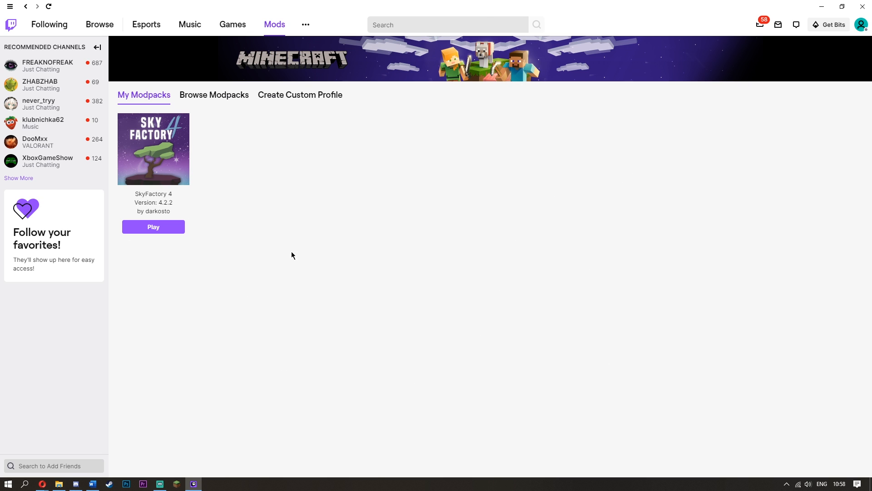
mouse_move(693, 244)
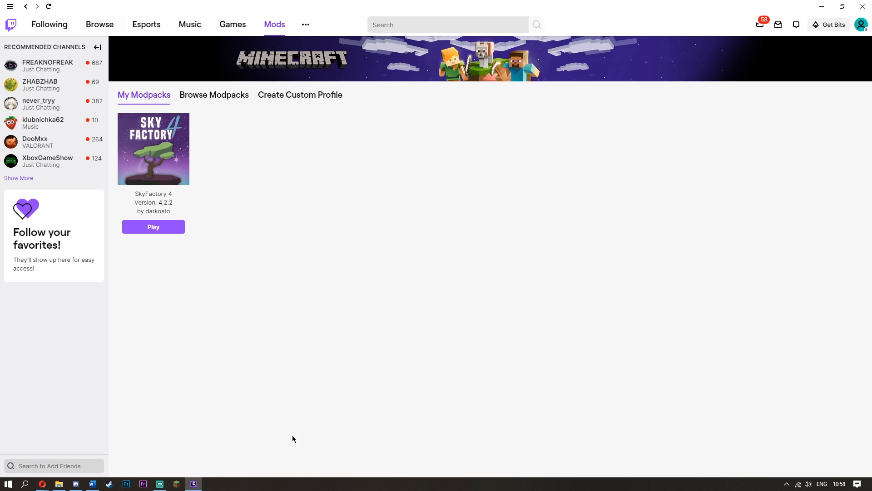
mouse_move(238, 396)
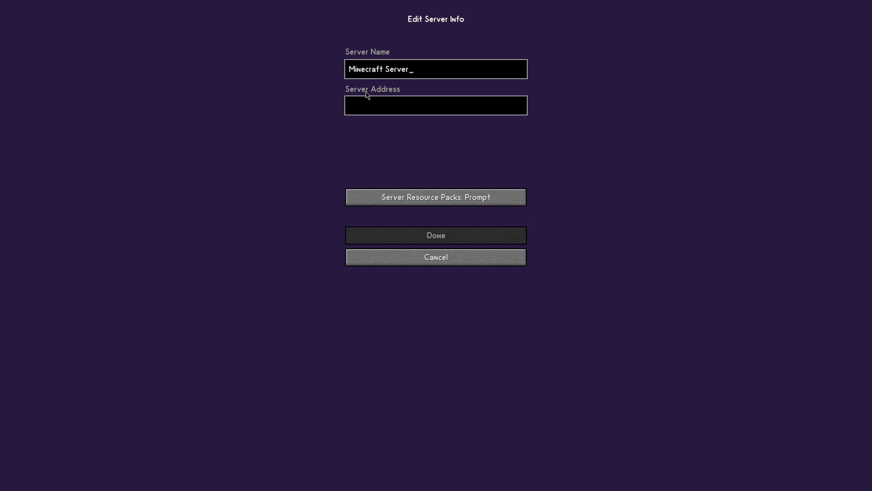
Add swordfish22.aternos.me as a server and join it, spawning on the SkyFactory 4 tree.
text(swordfish22.aternos.me)
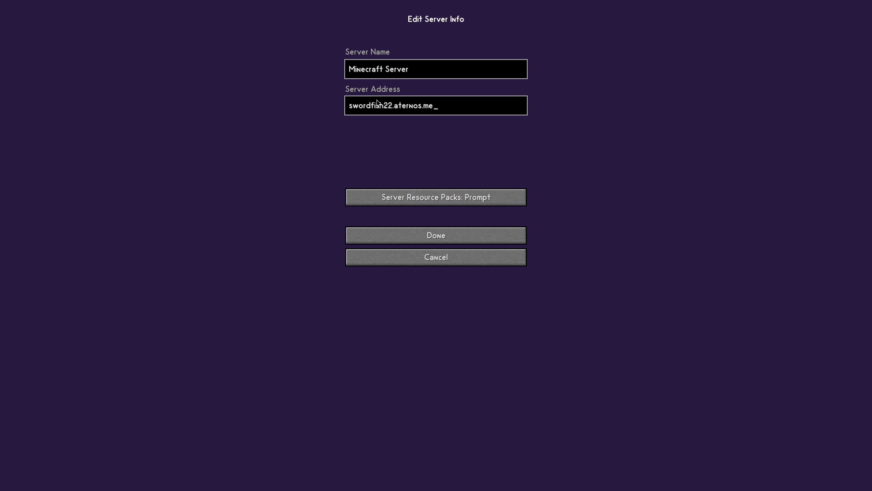
click(436, 236)
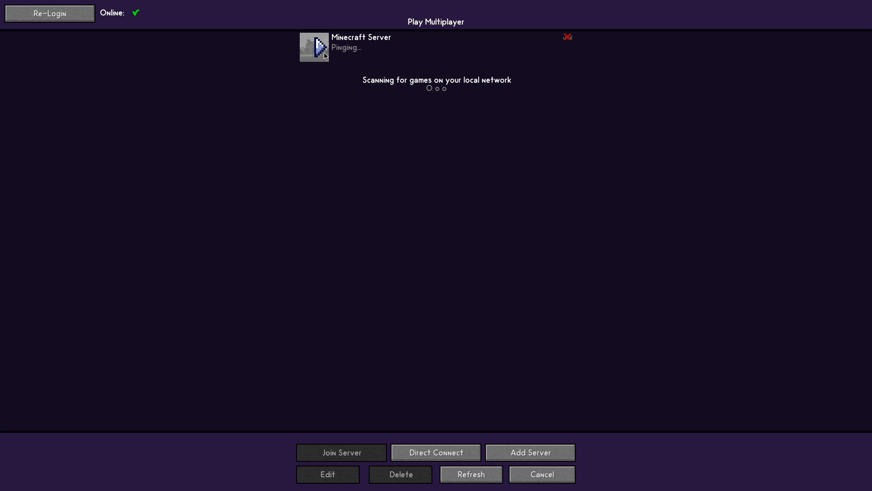
mouse_move(570, 196)
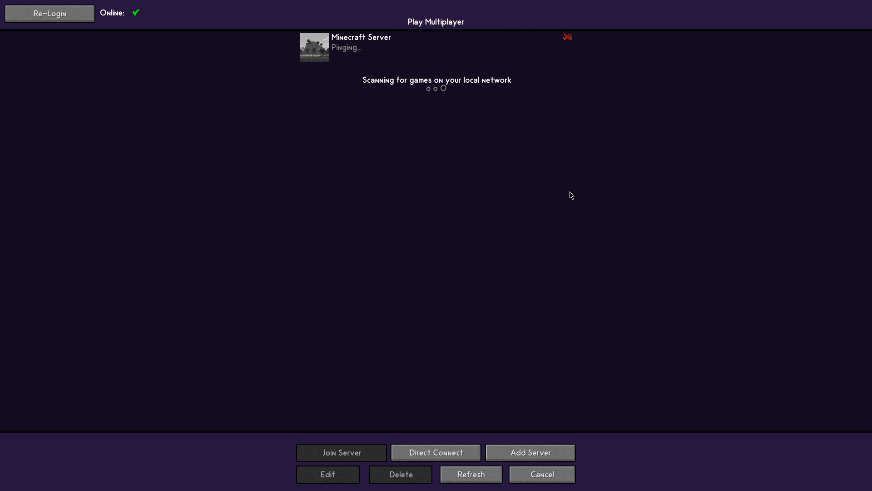
click(436, 47)
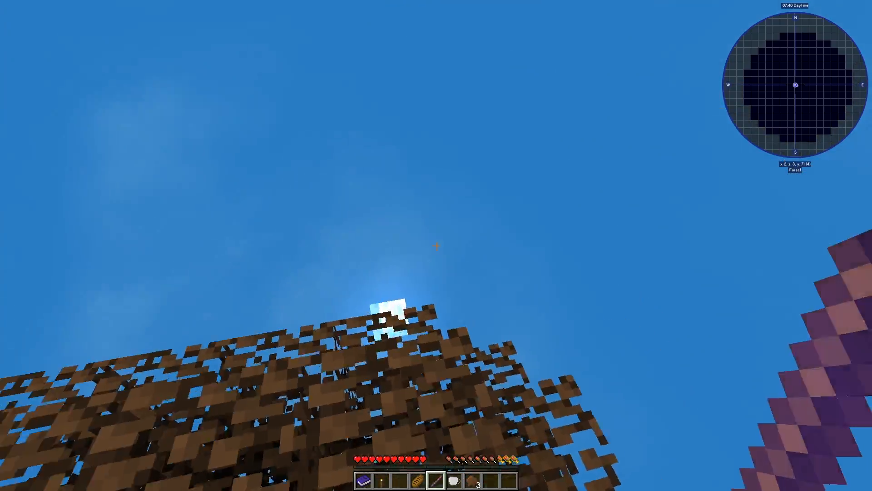
mouse_move(437, 245)
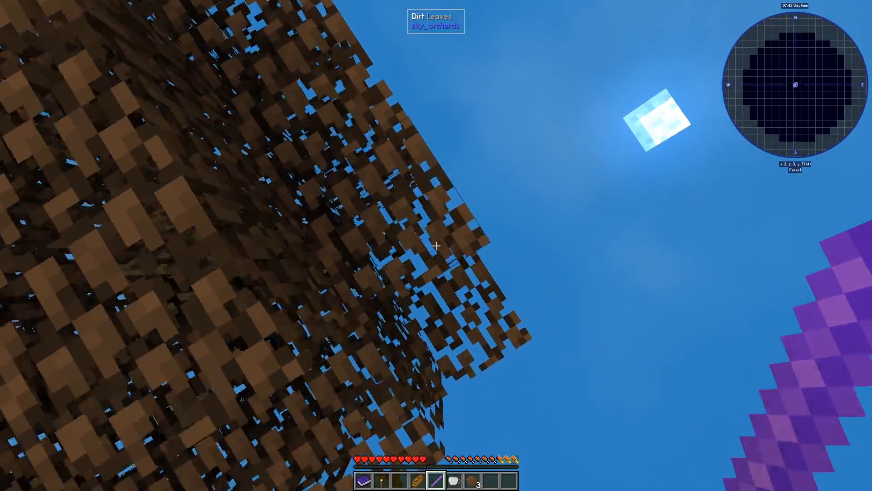